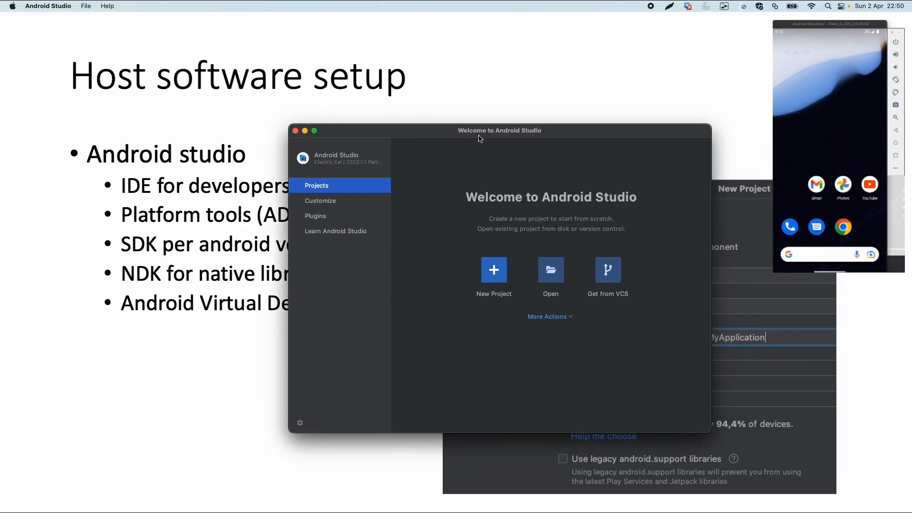
Step: Expand the welcome screen's More Actions dropdown to reveal SDK Manager and Virtual Device Manager
left_click(549, 317)
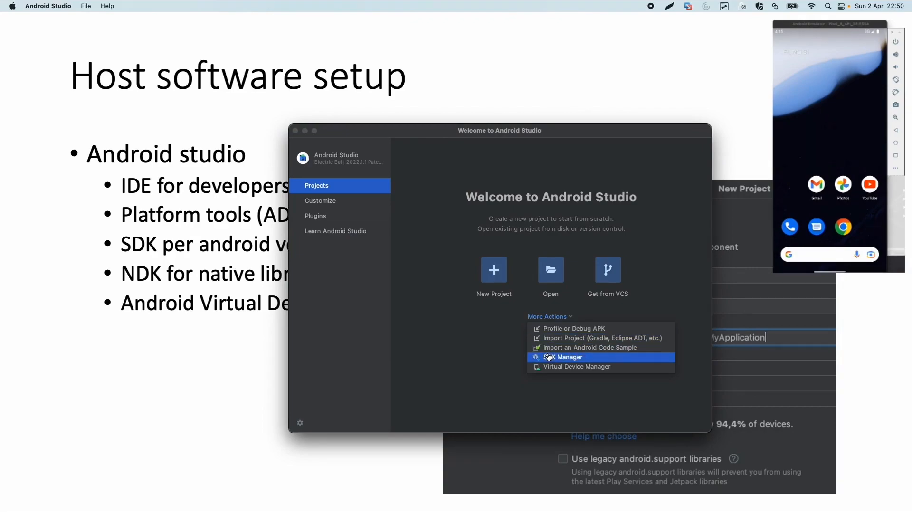
Step: Open SDK Manager to view Android SDK platforms, with Android 13.0 (Tiramisu) installed
left_click(563, 357)
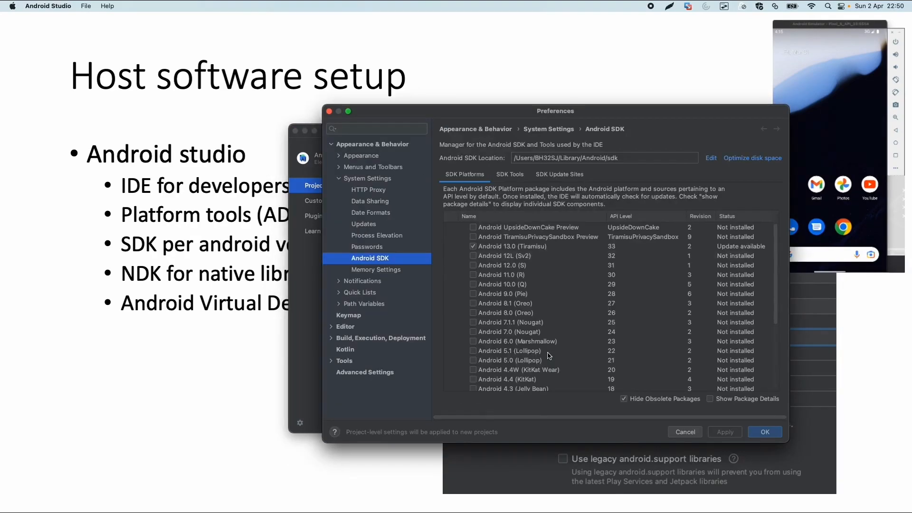
left_click(550, 246)
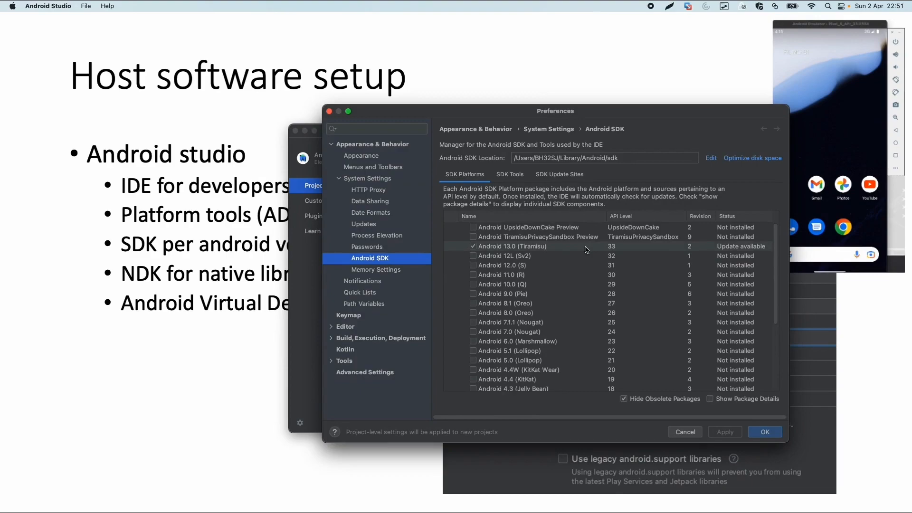
mouse_move(573, 303)
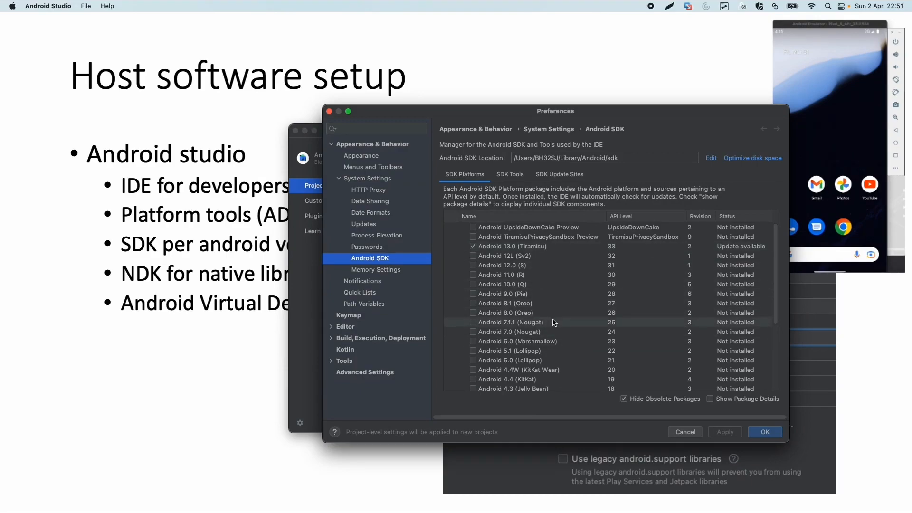
Step: Close SDK settings, then start the Pixel 5 API 33 emulator from Device Manager
left_click(684, 432)
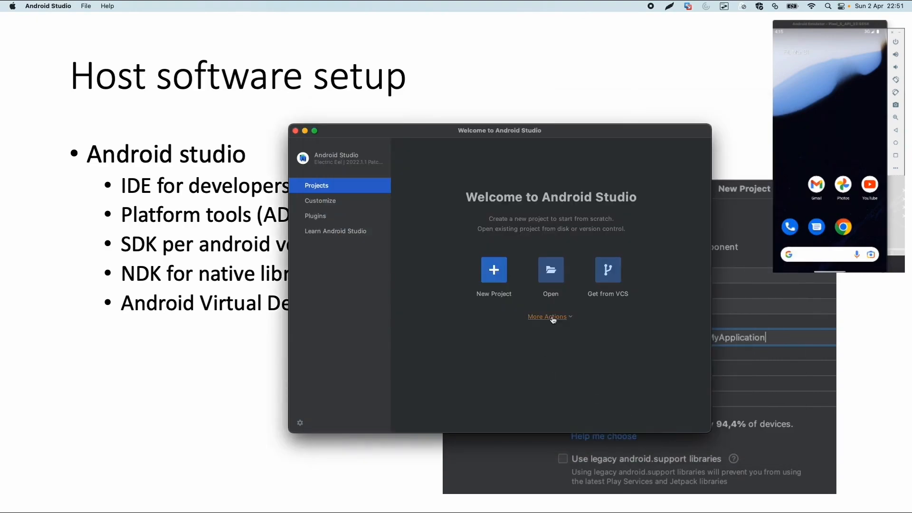
left_click(549, 317)
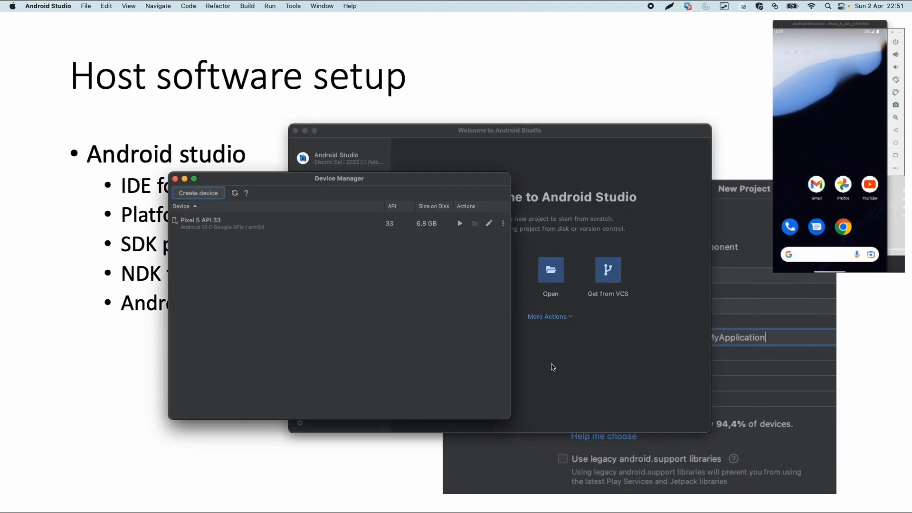
left_click(262, 223)
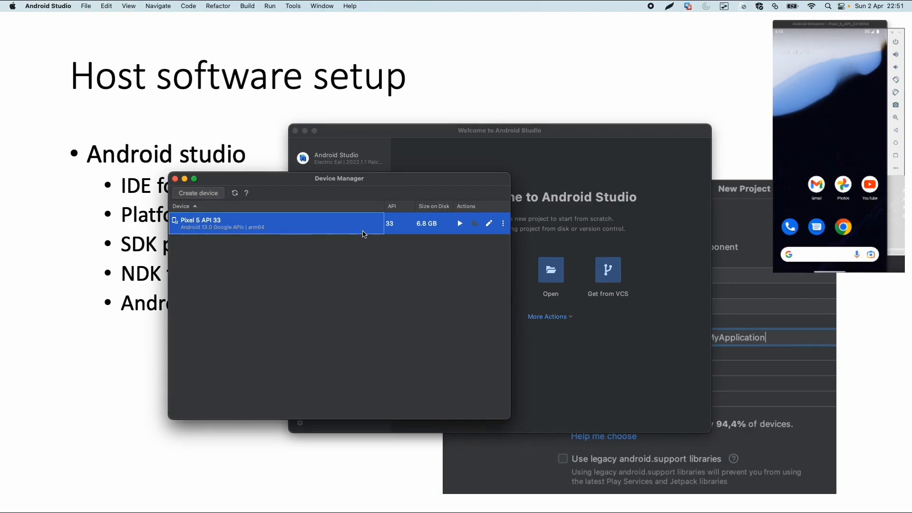
left_click(459, 223)
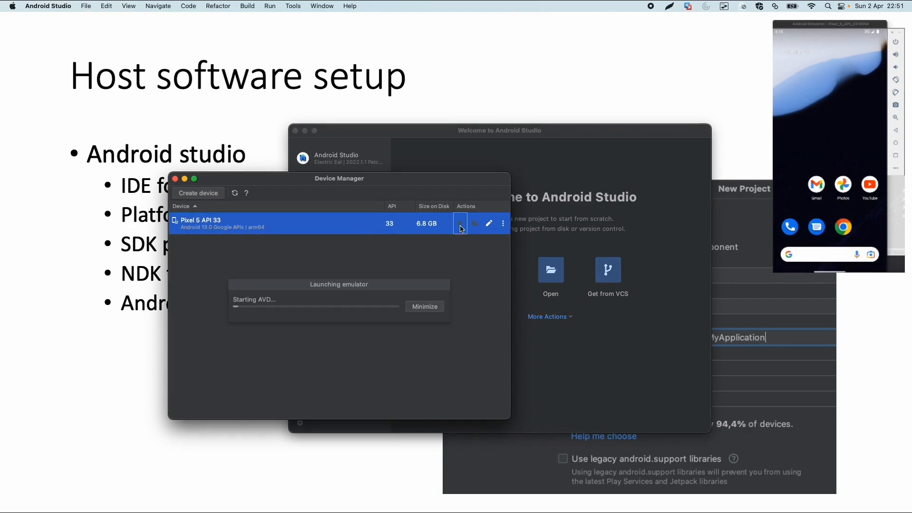